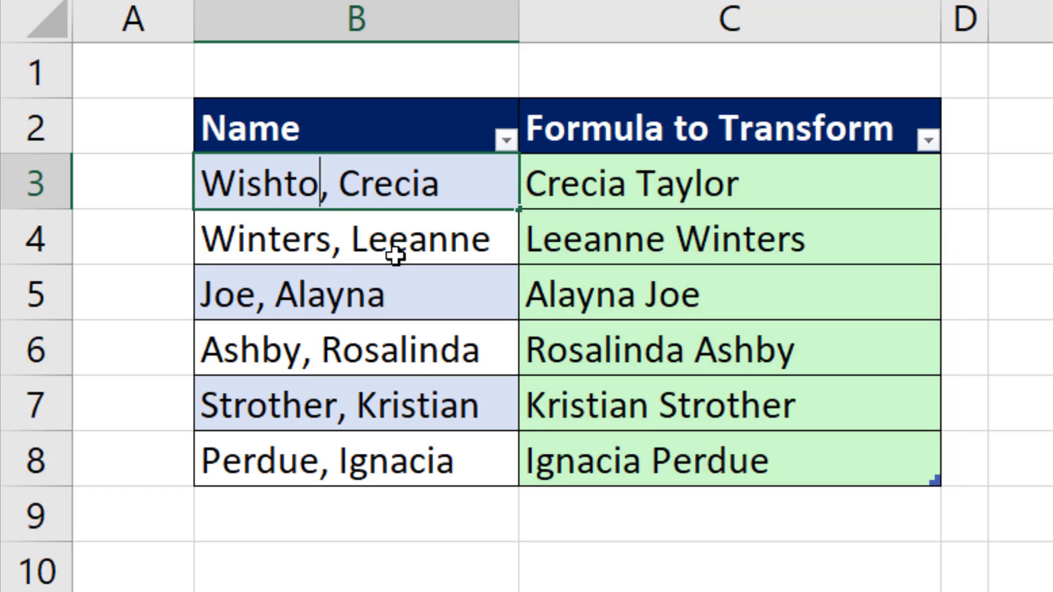
type("n")
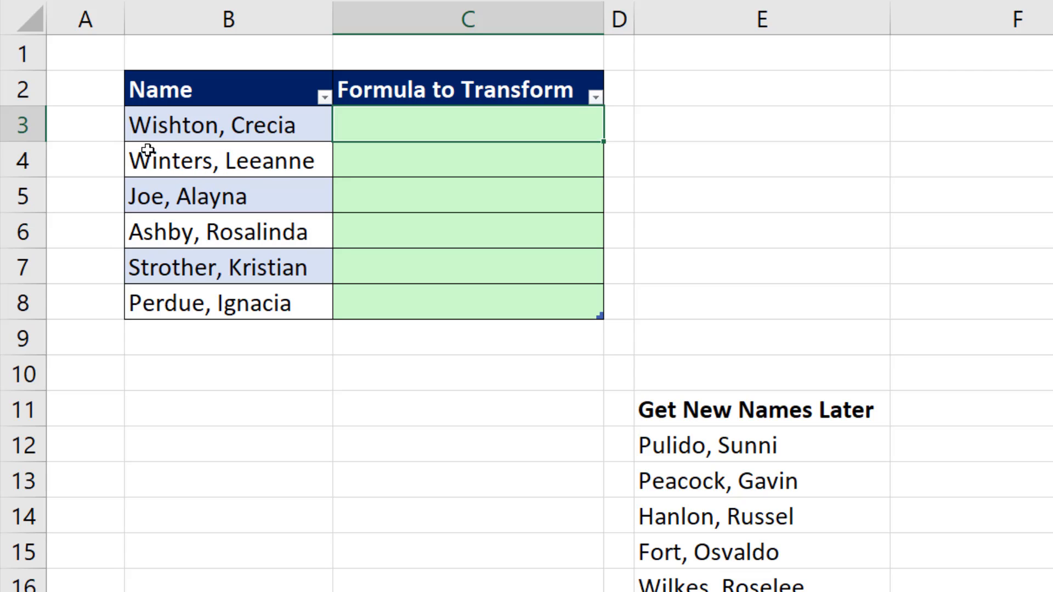
mouse_move(164, 138)
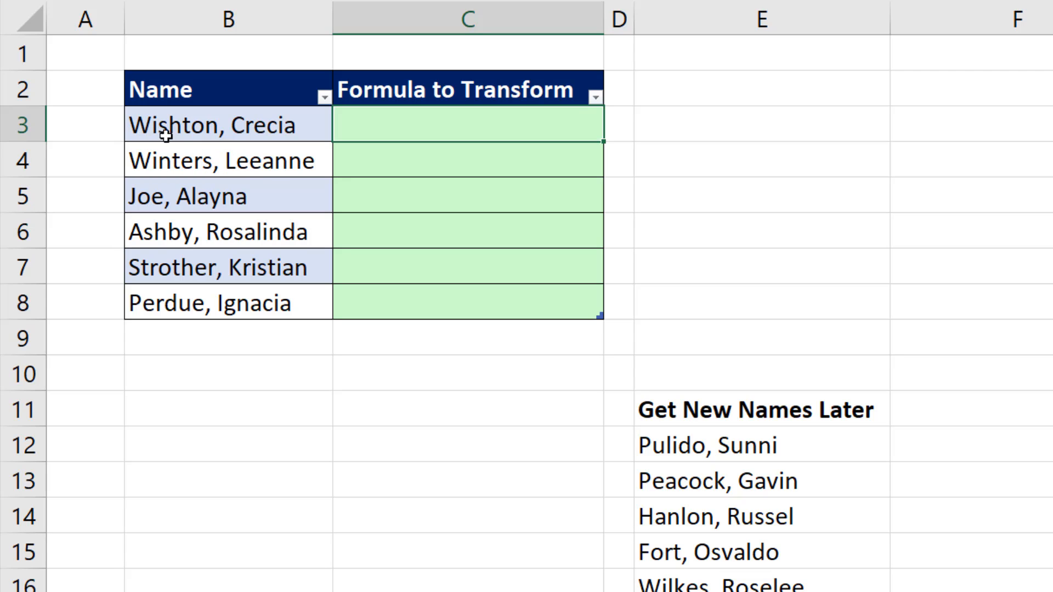
mouse_move(235, 143)
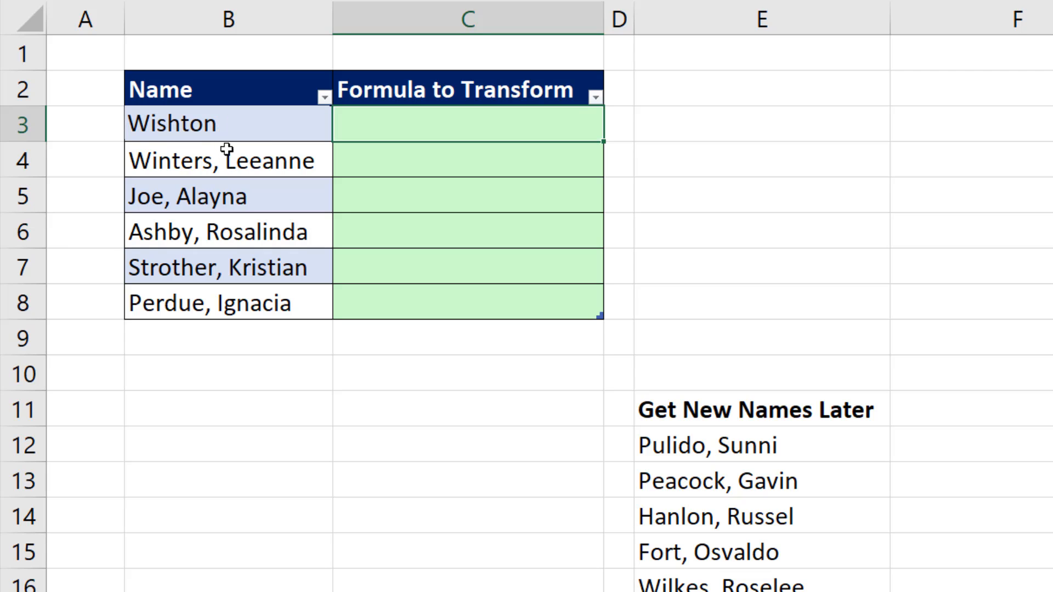
type("=REPLACE(")
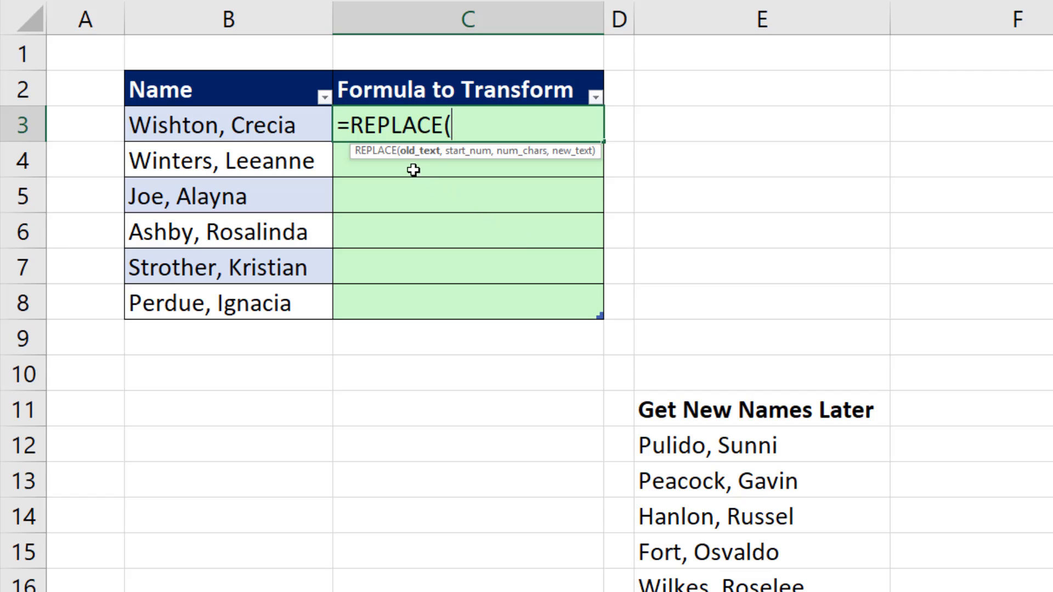
left_click(227, 125)
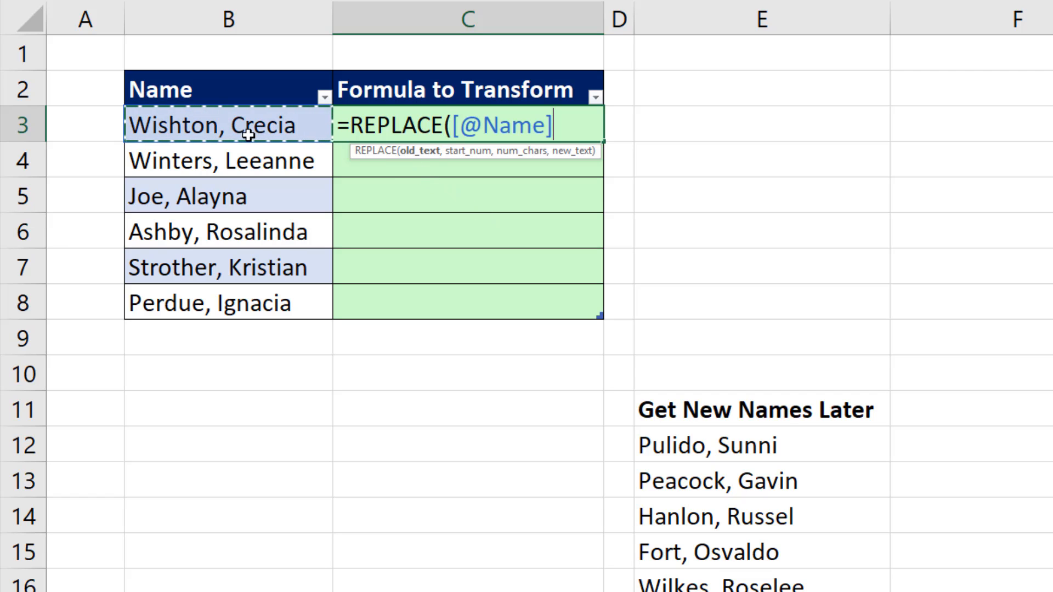
type(",")
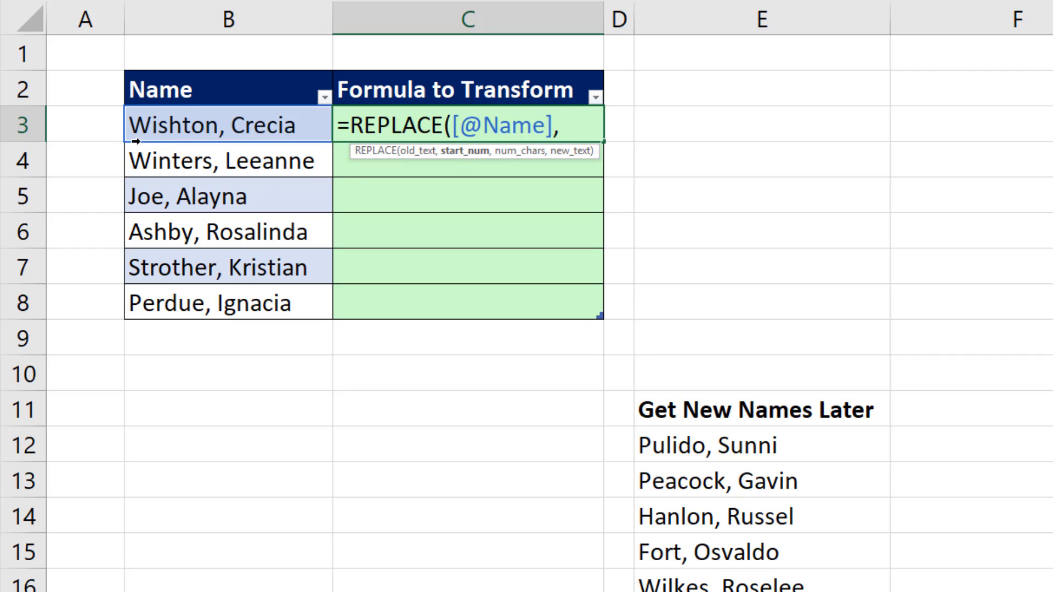
mouse_move(462, 215)
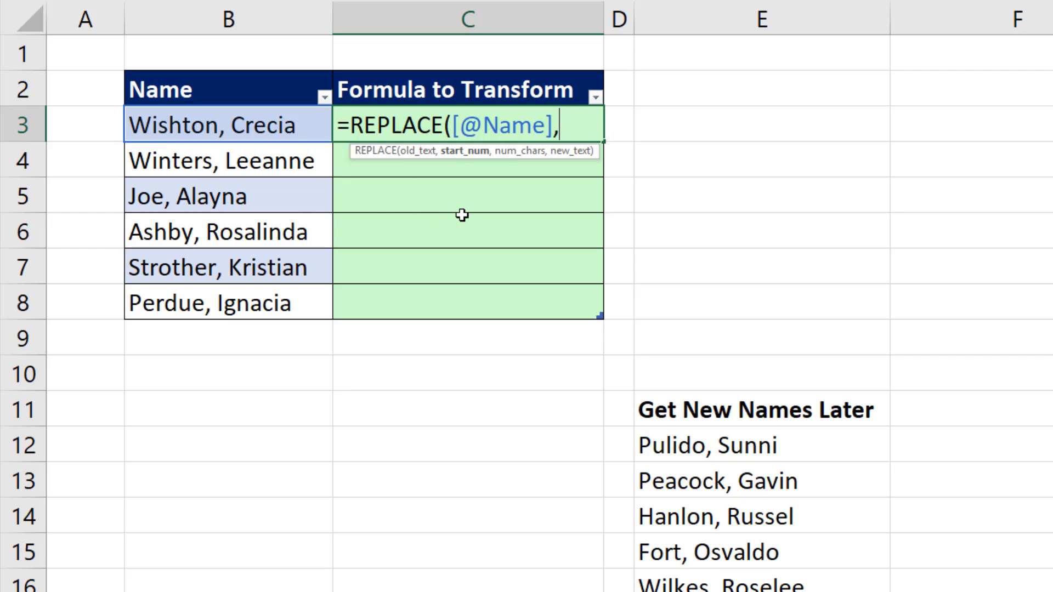
type("1,")
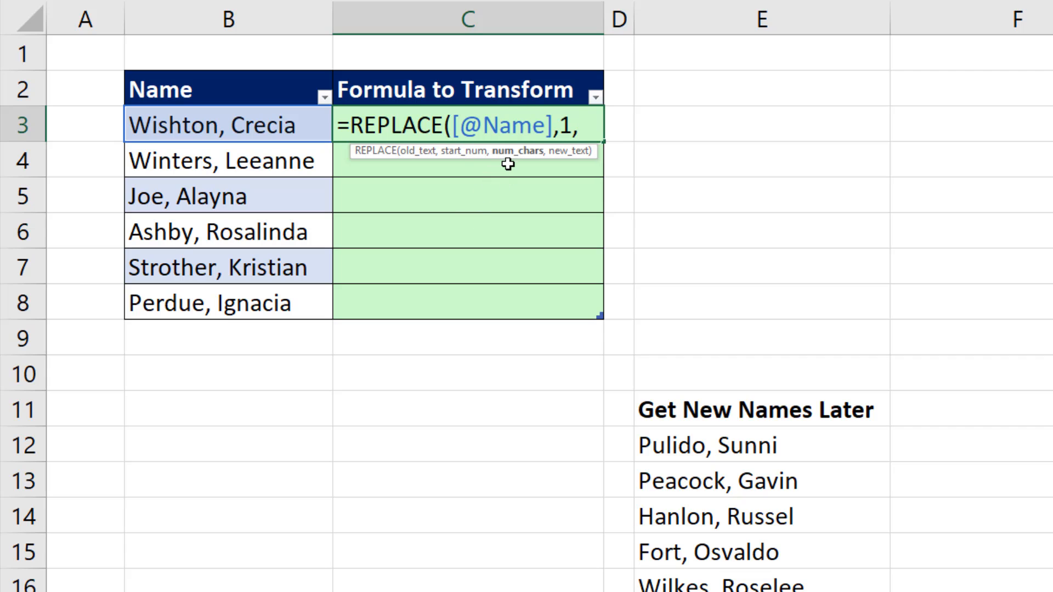
mouse_move(225, 151)
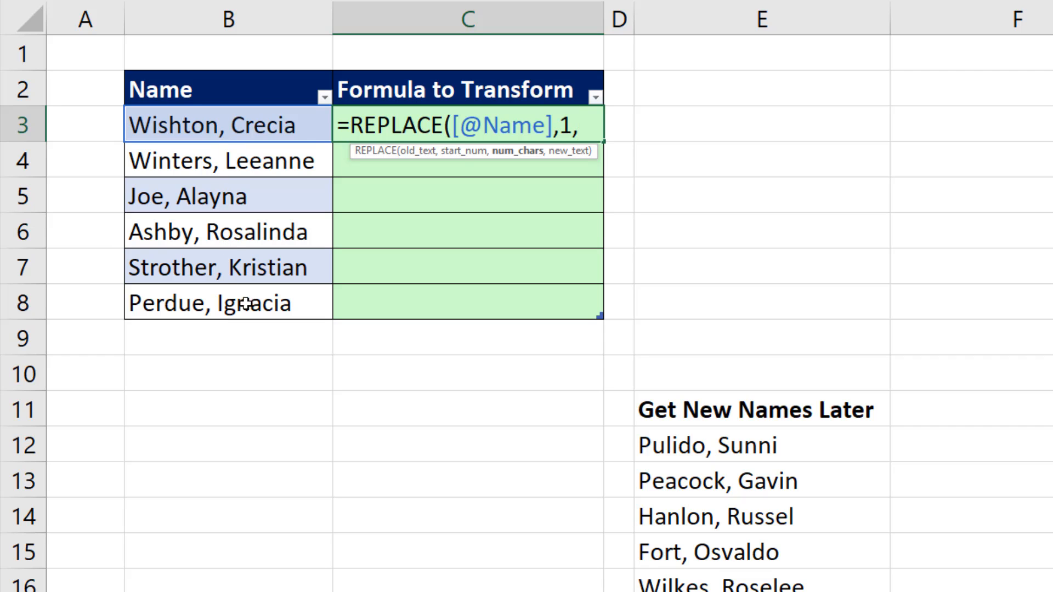
type("s")
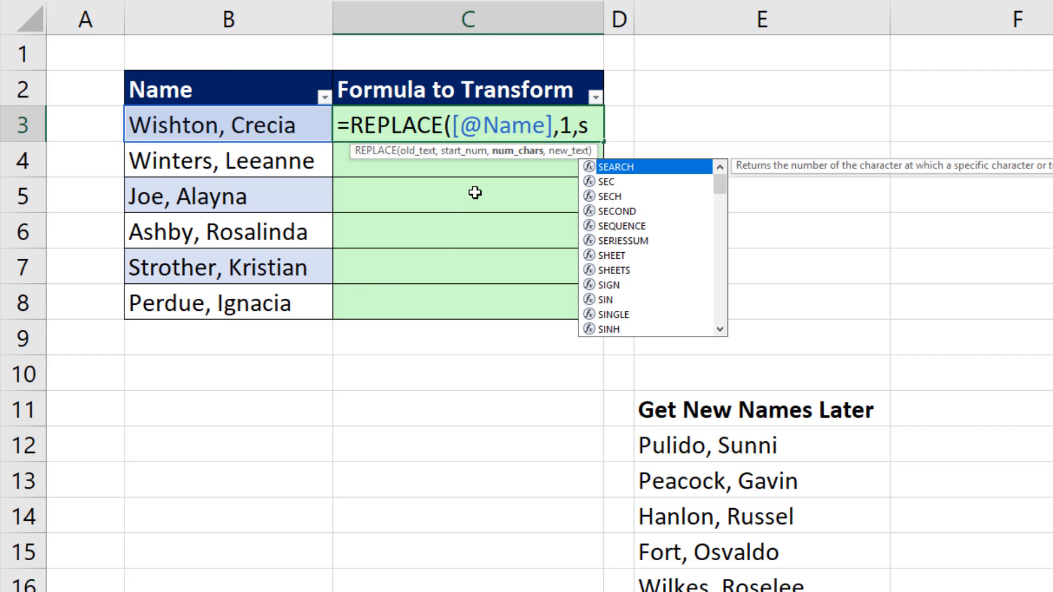
key("Tab")
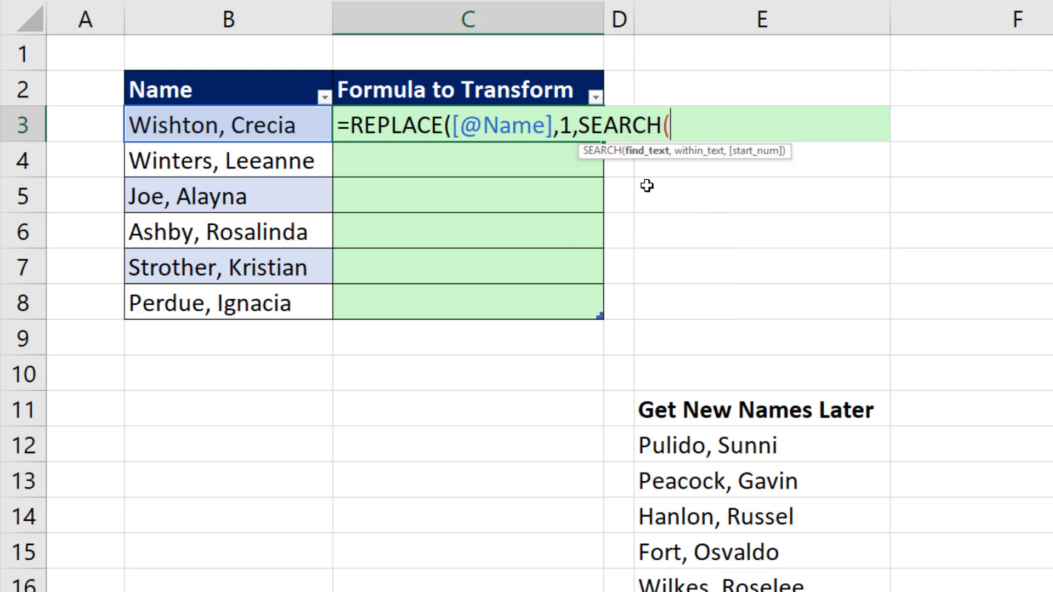
type("\" \",")
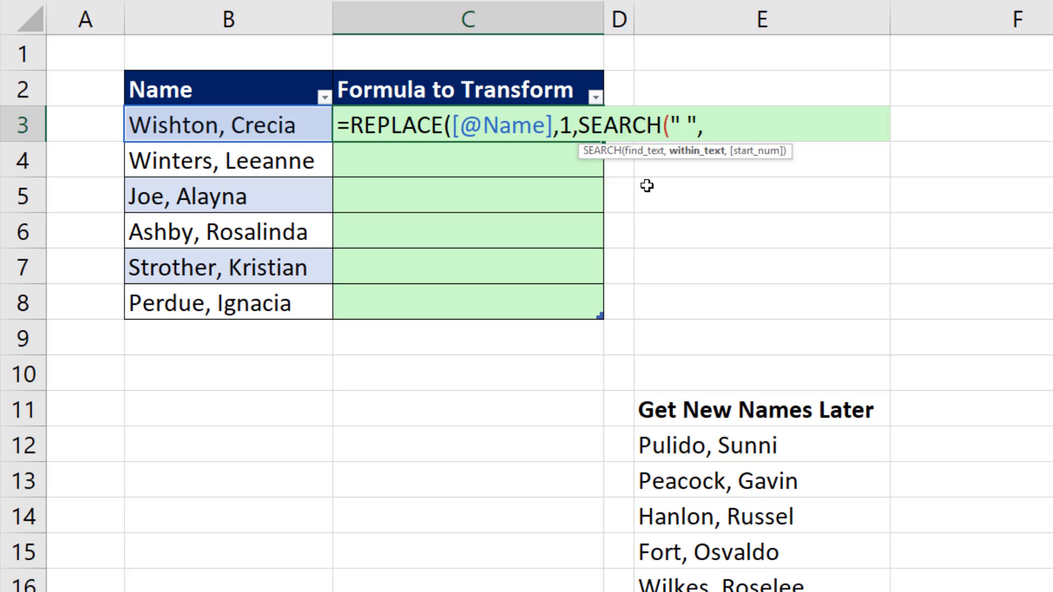
left_click(227, 125)
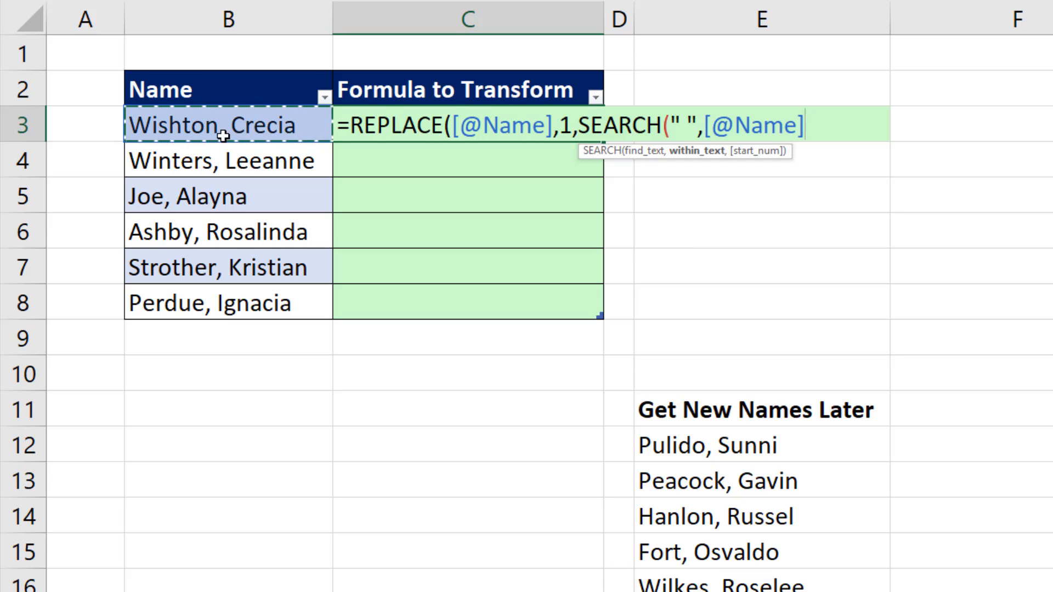
mouse_move(228, 139)
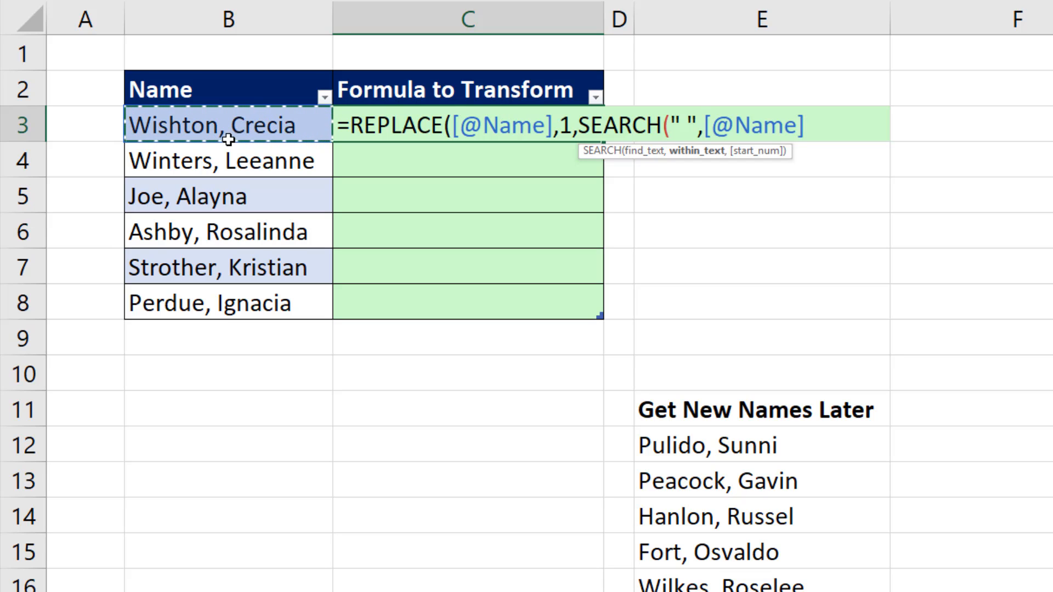
mouse_move(236, 161)
type(")")
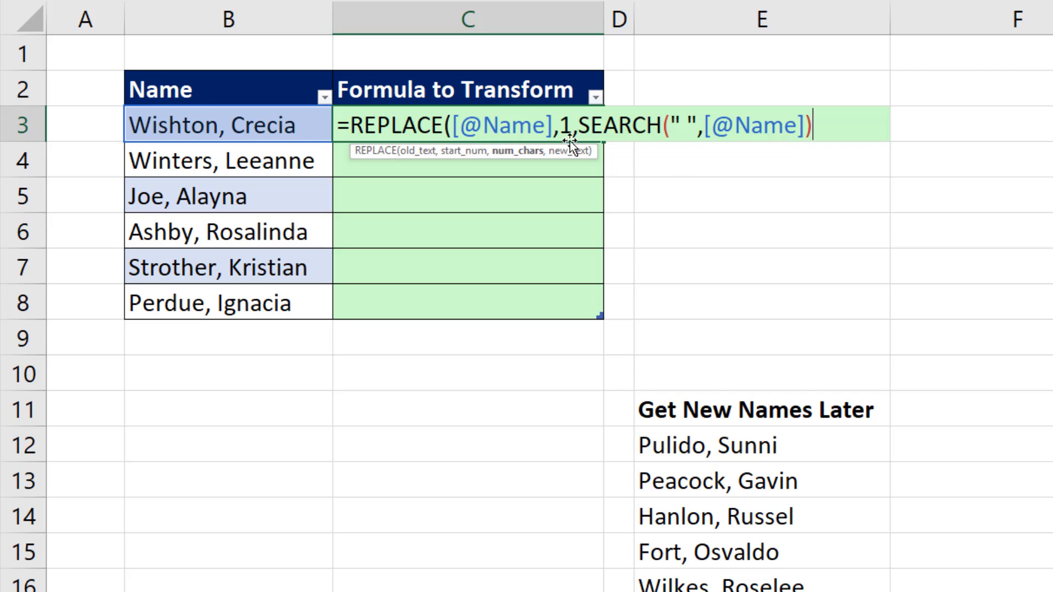
mouse_move(679, 189)
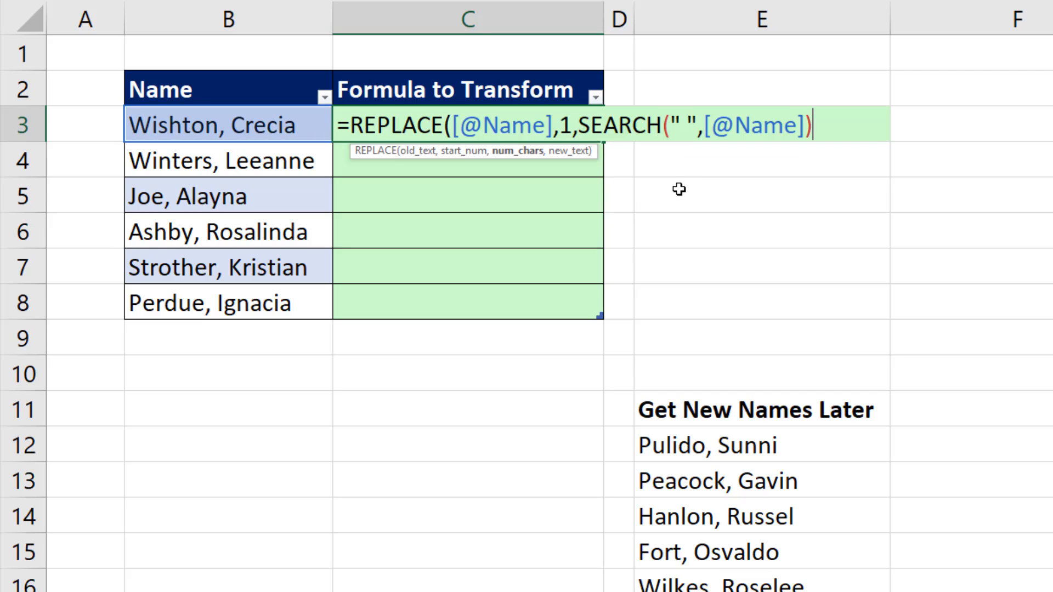
type(",")
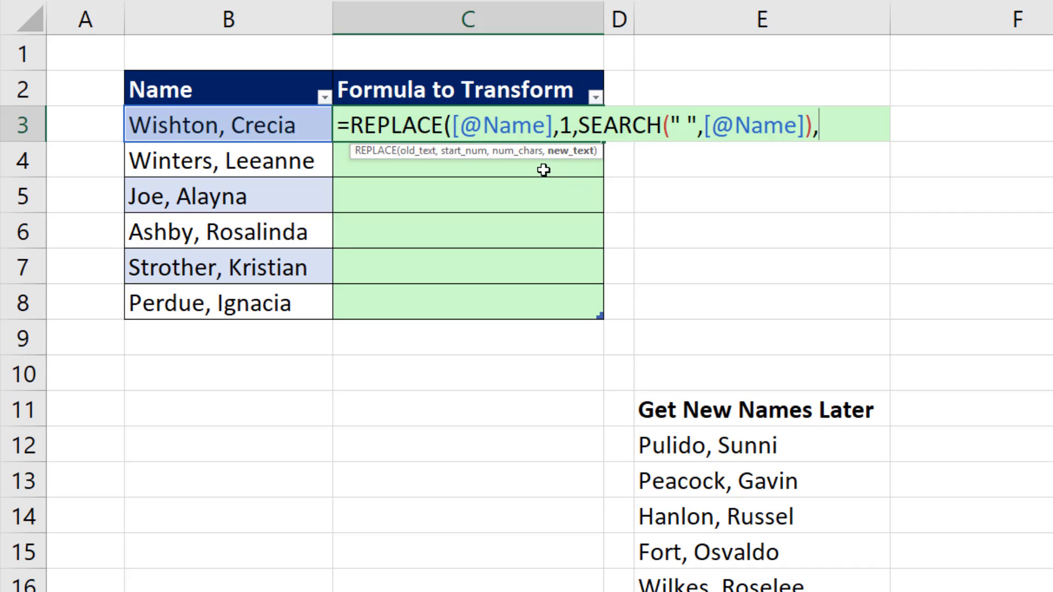
type("\"")
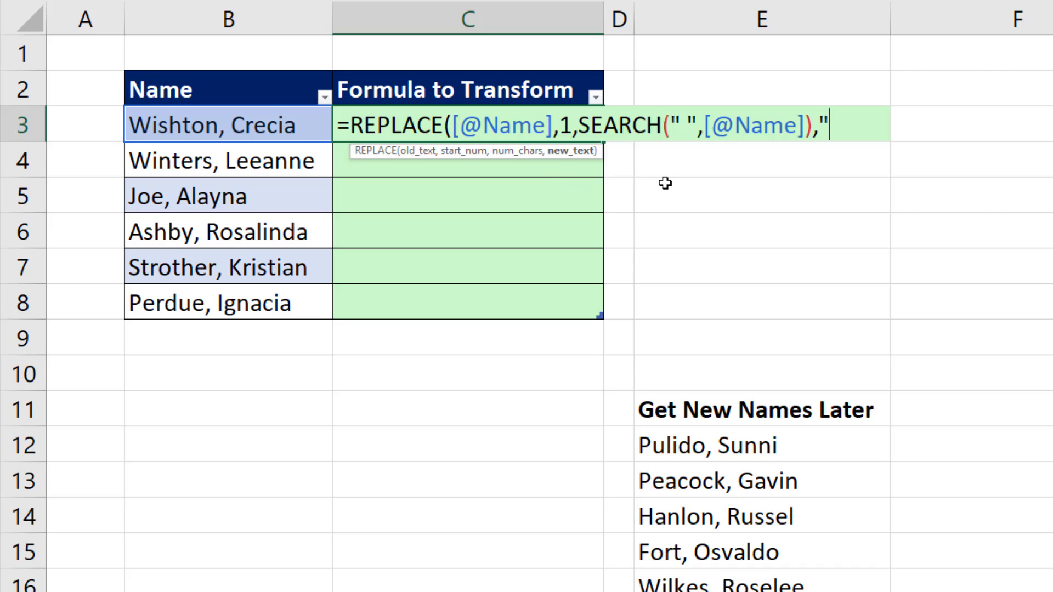
type("\"")
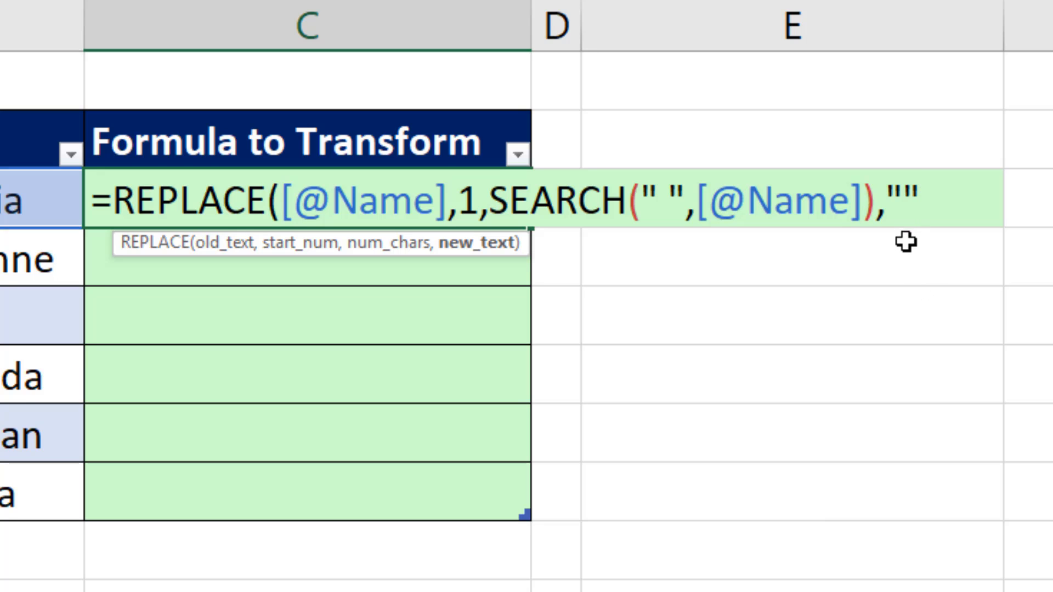
mouse_move(908, 241)
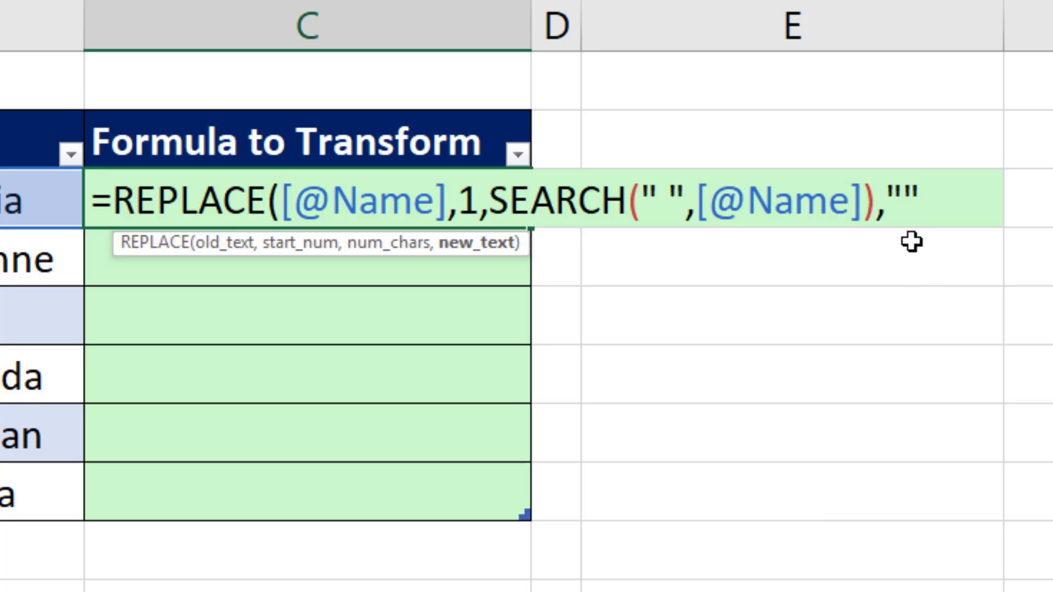
mouse_move(913, 242)
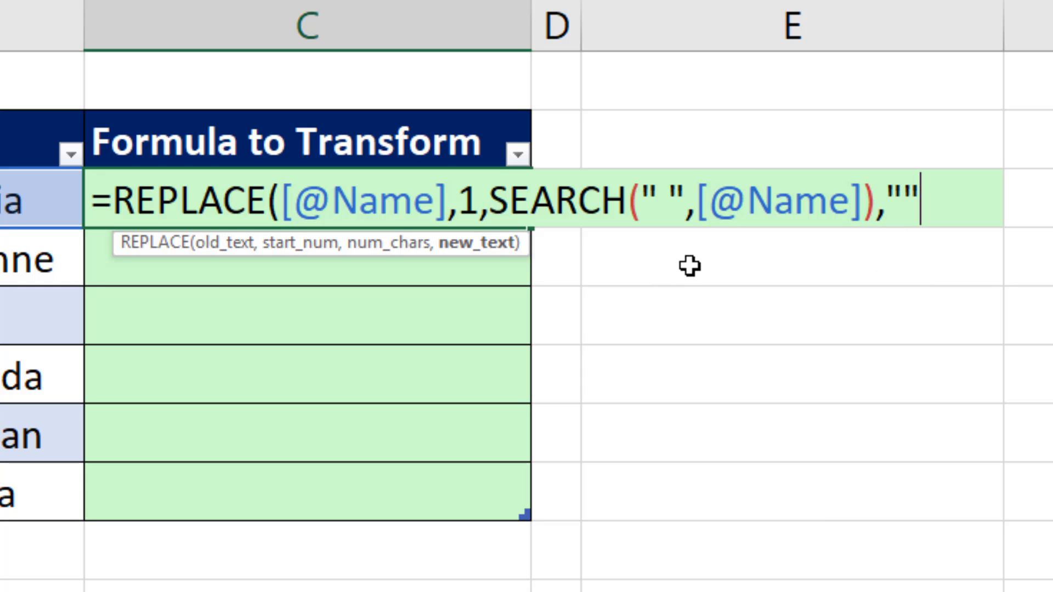
mouse_move(879, 277)
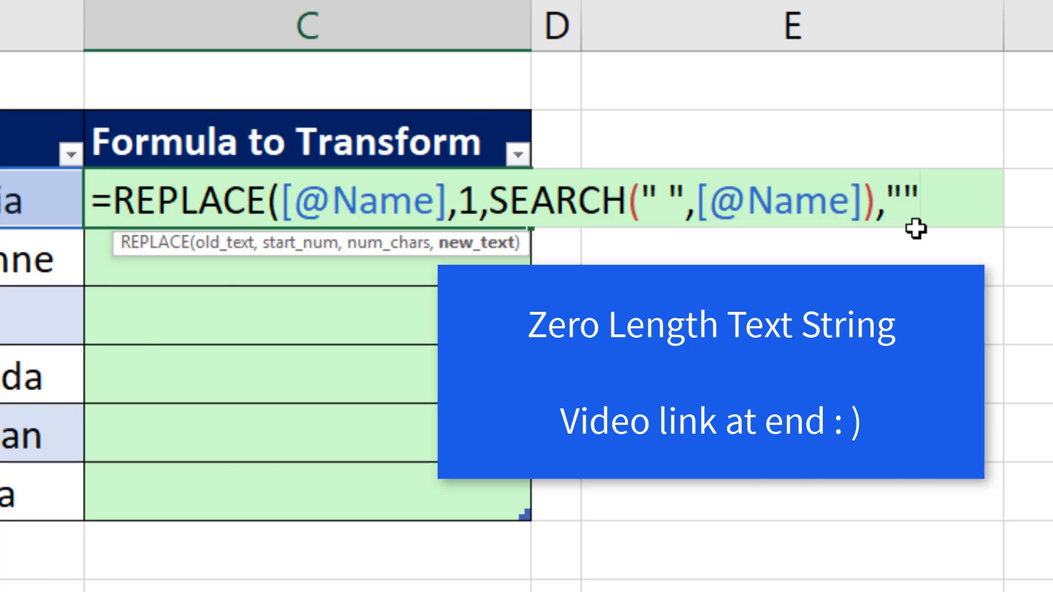
Close the REPLACE formula and commit it so column C shows first names.
key("ctrl+enter")
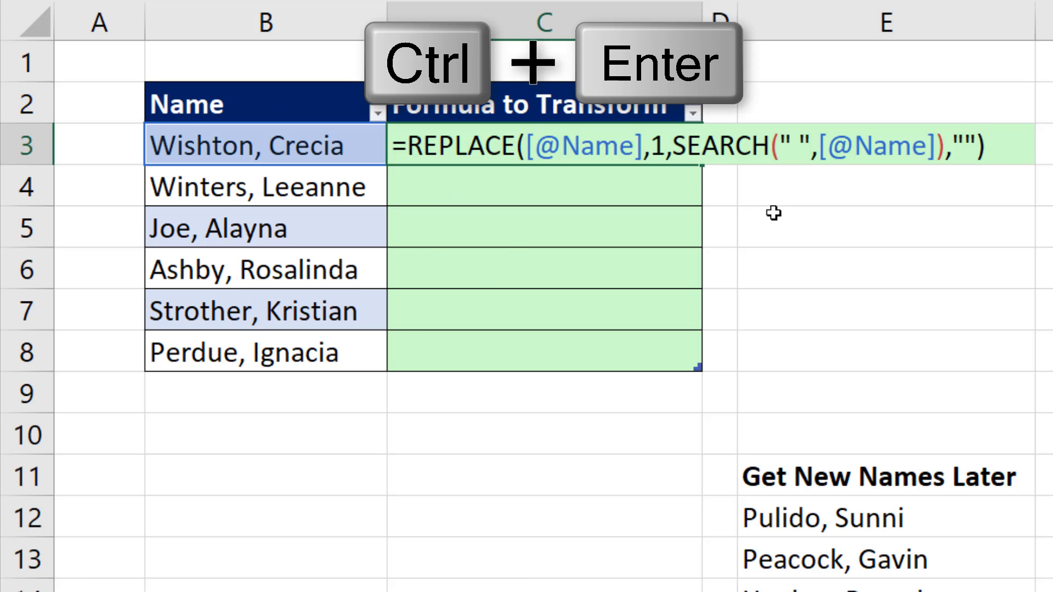
key("ctrl+enter")
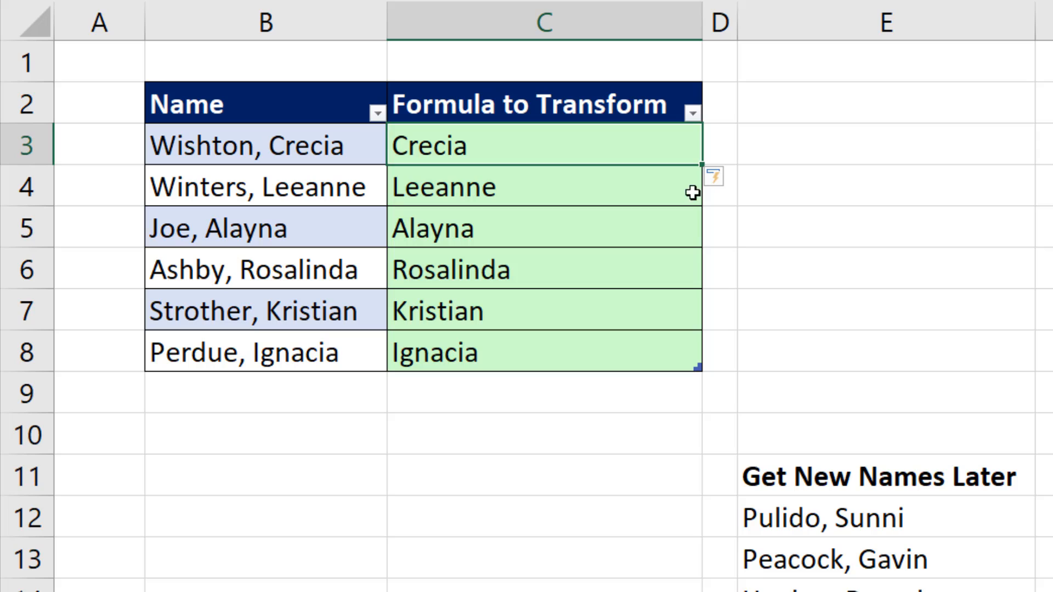
mouse_move(582, 184)
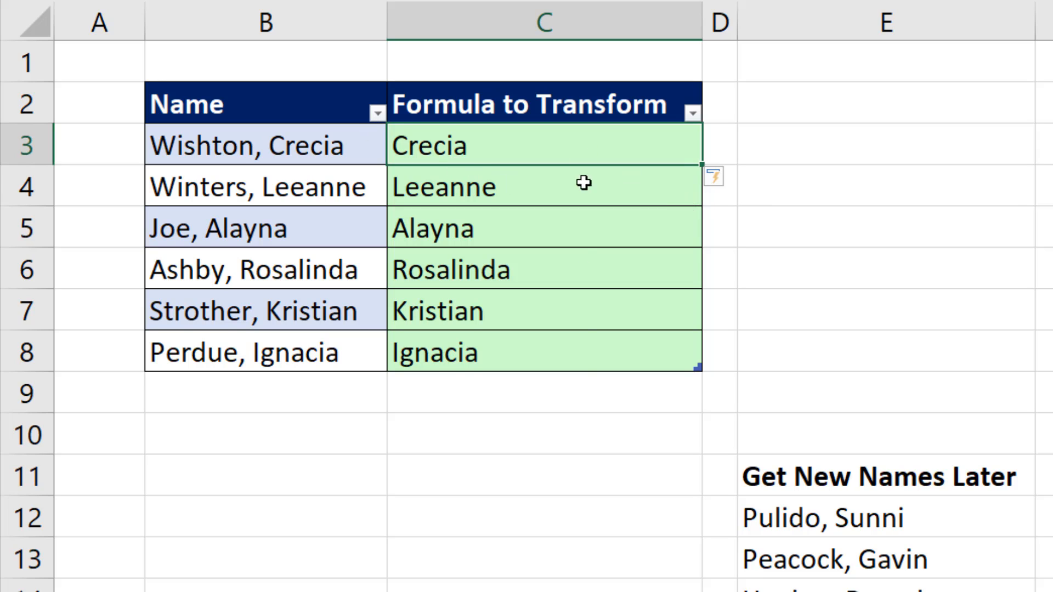
mouse_move(581, 392)
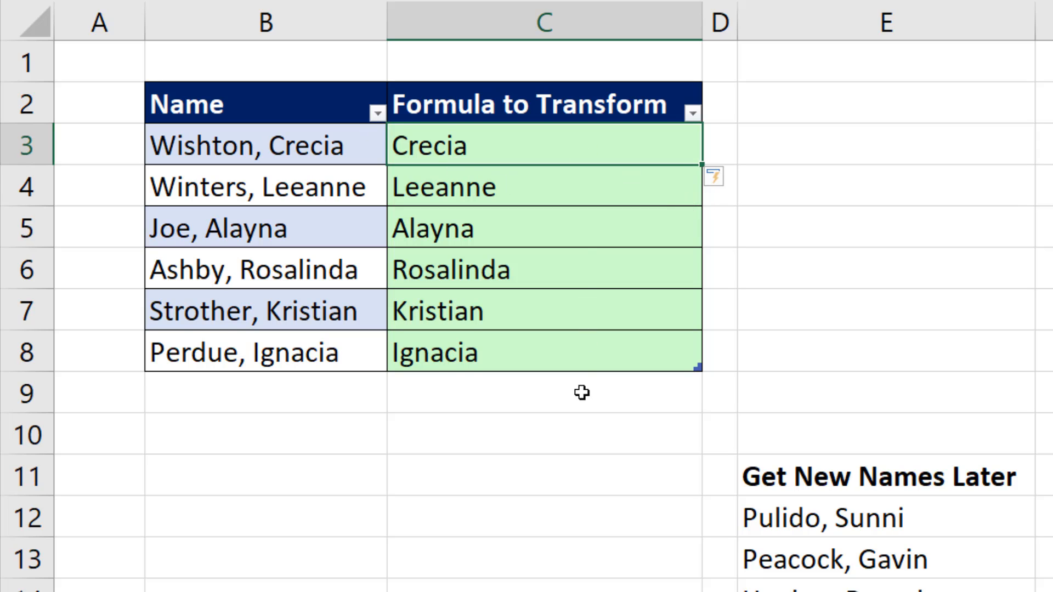
key("F2")
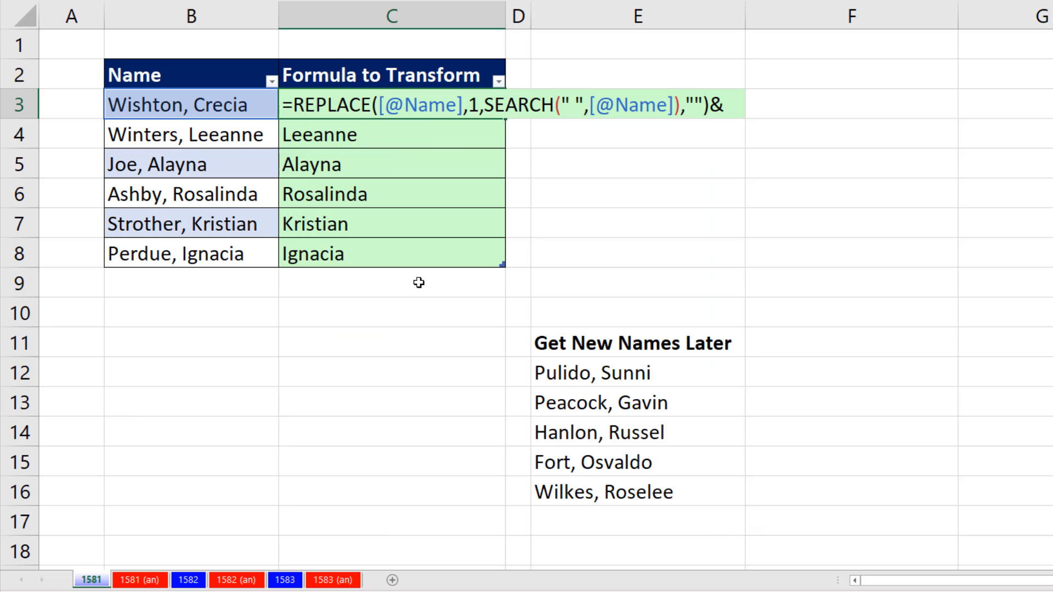
type("\"")
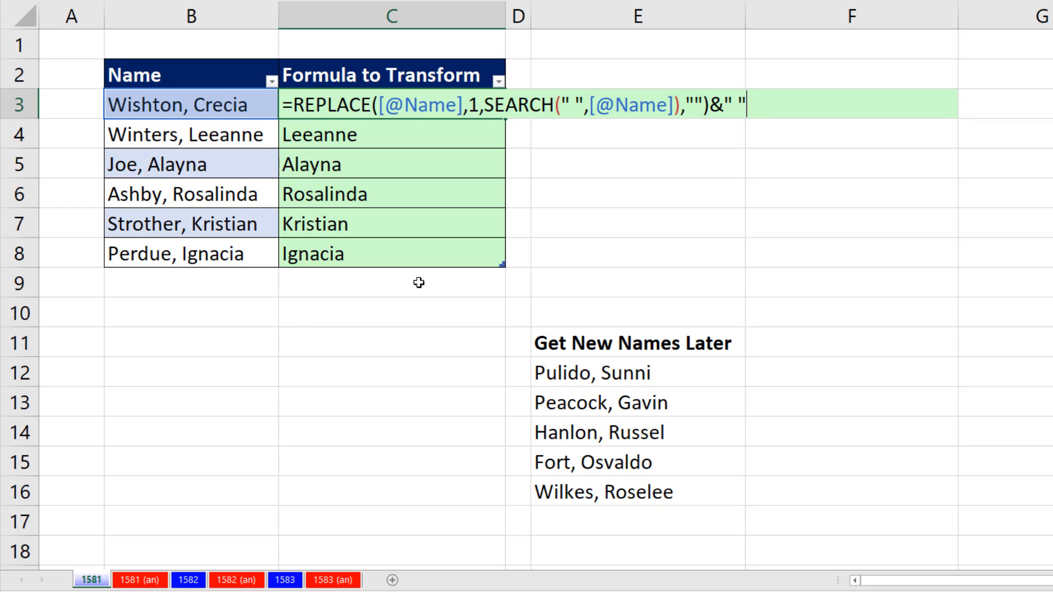
type("&left")
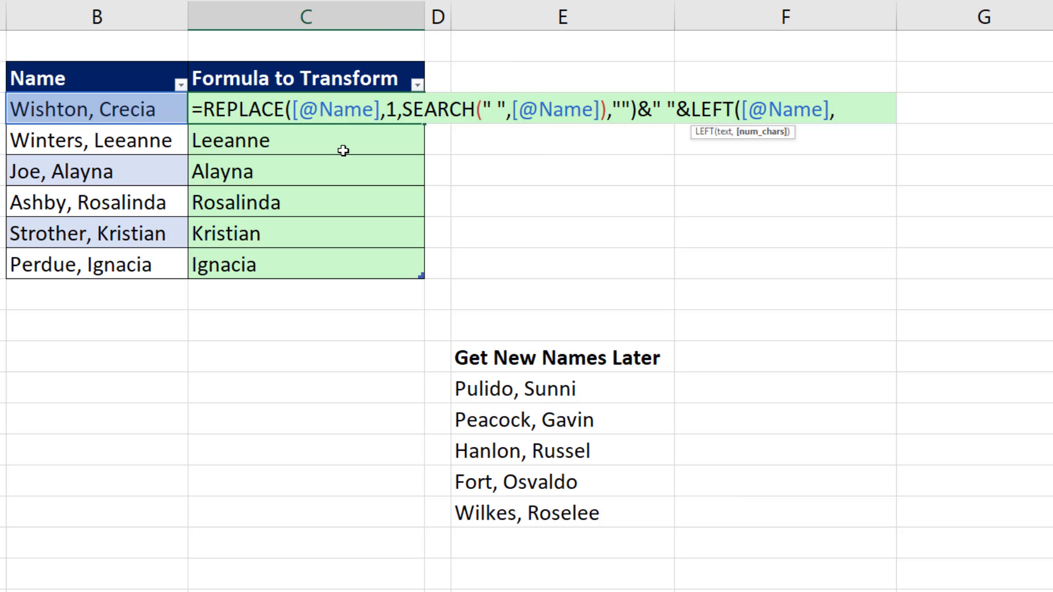
type("s")
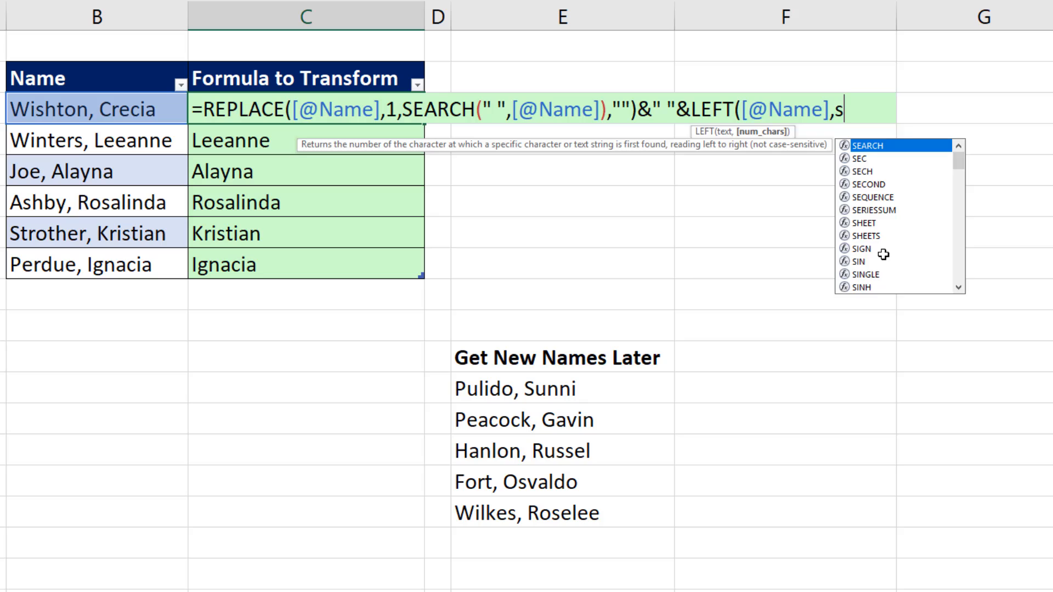
type("SEARCH(\"")
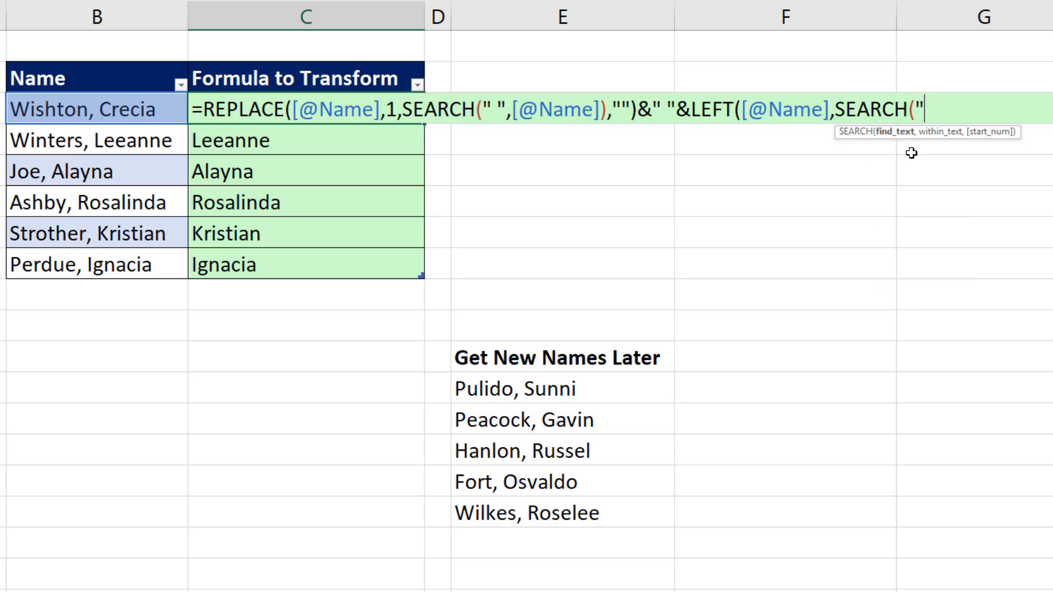
type(",\"")
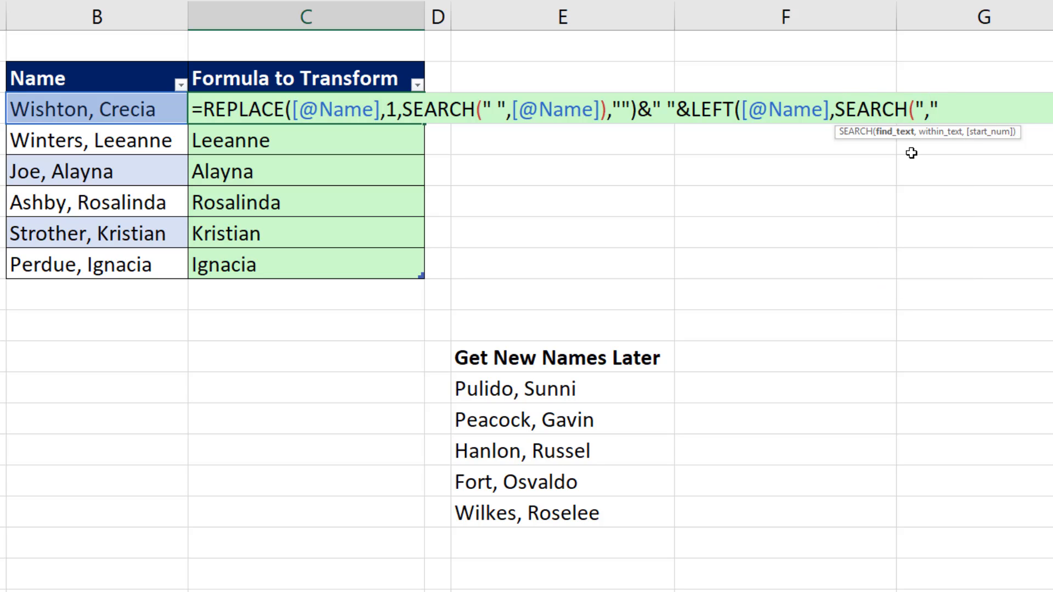
type("[@Name]))")
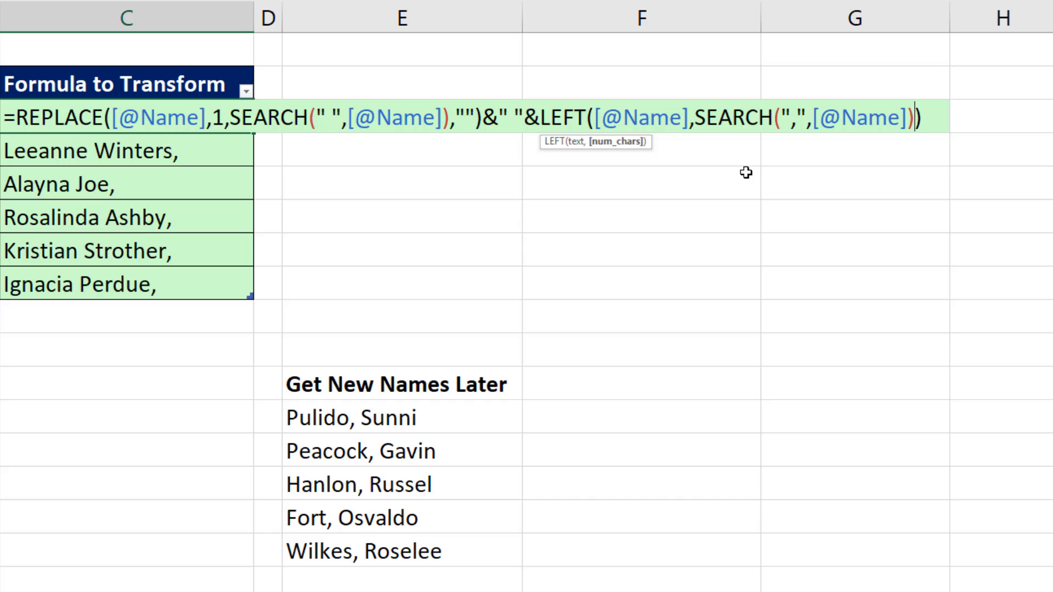
mouse_move(897, 190)
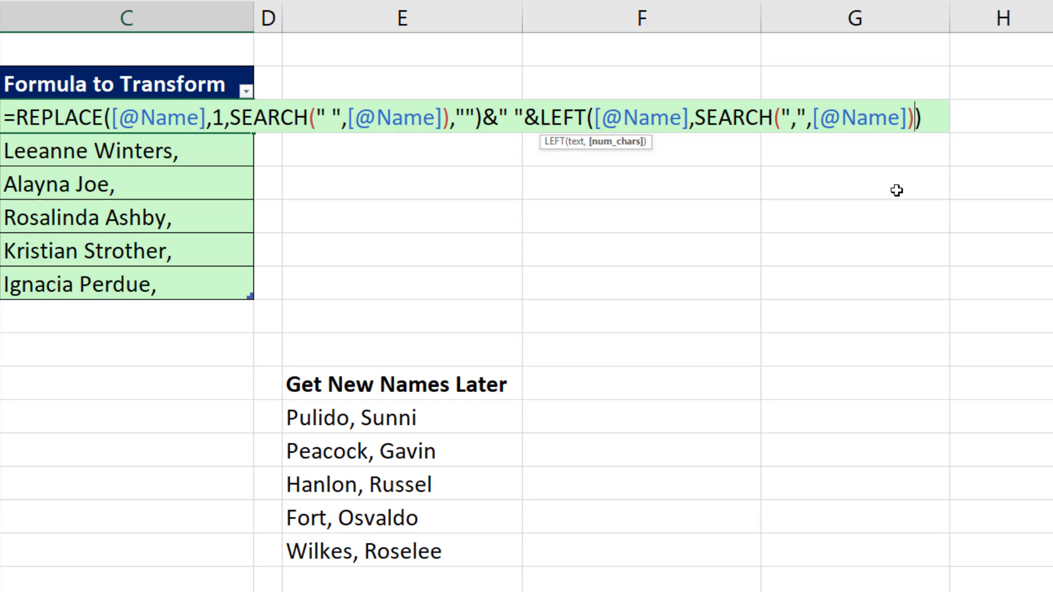
type("-1")
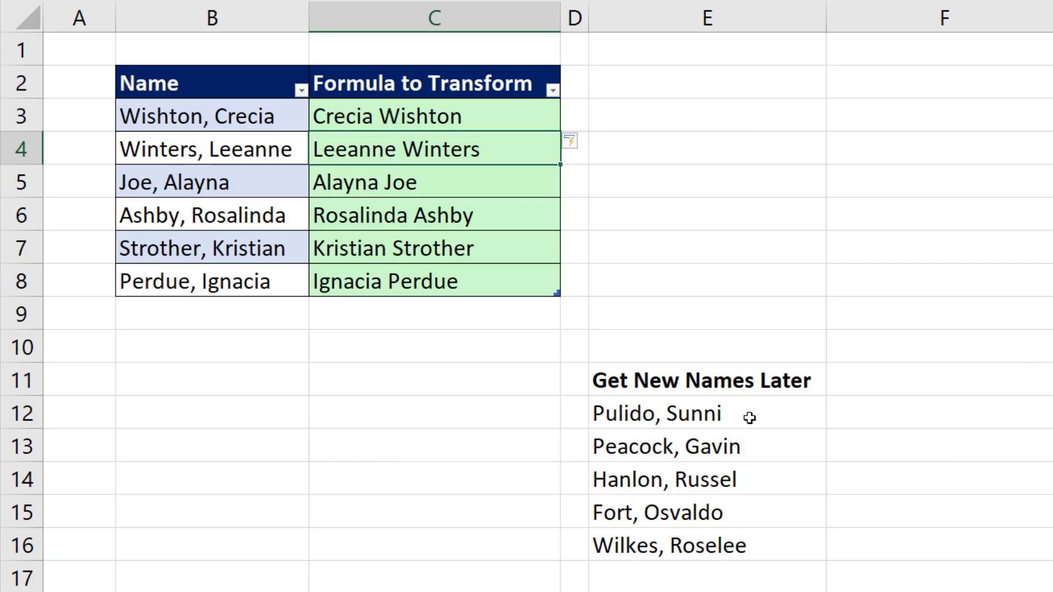
left_click(706, 413)
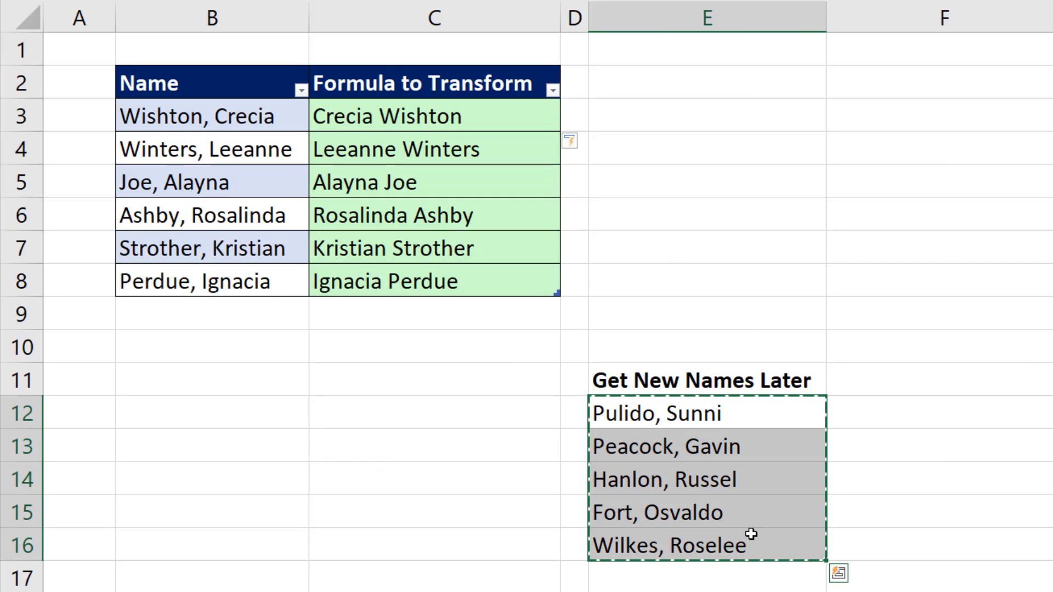
left_click(212, 312)
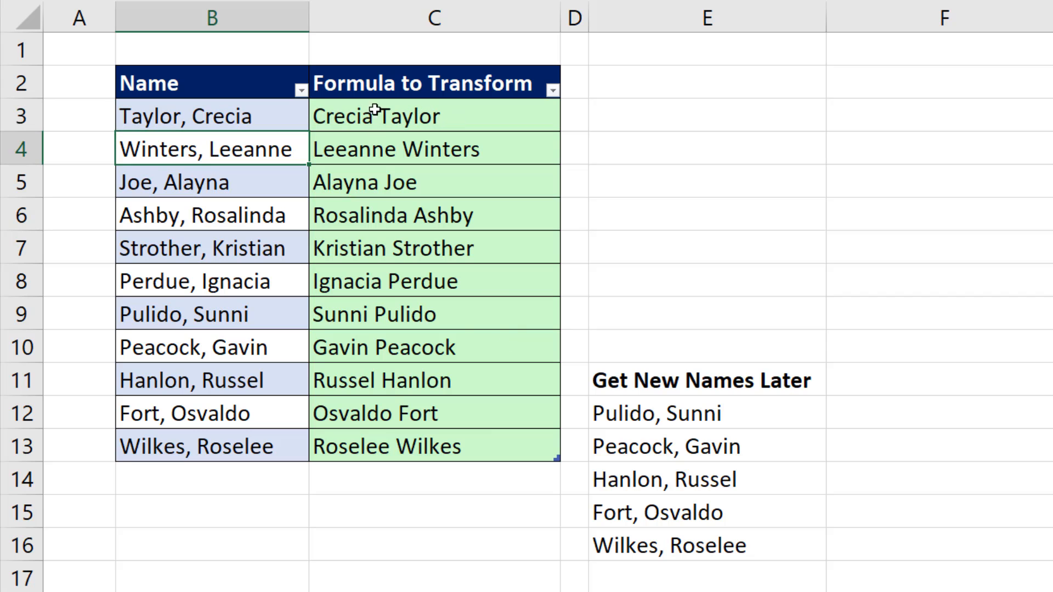
mouse_move(504, 415)
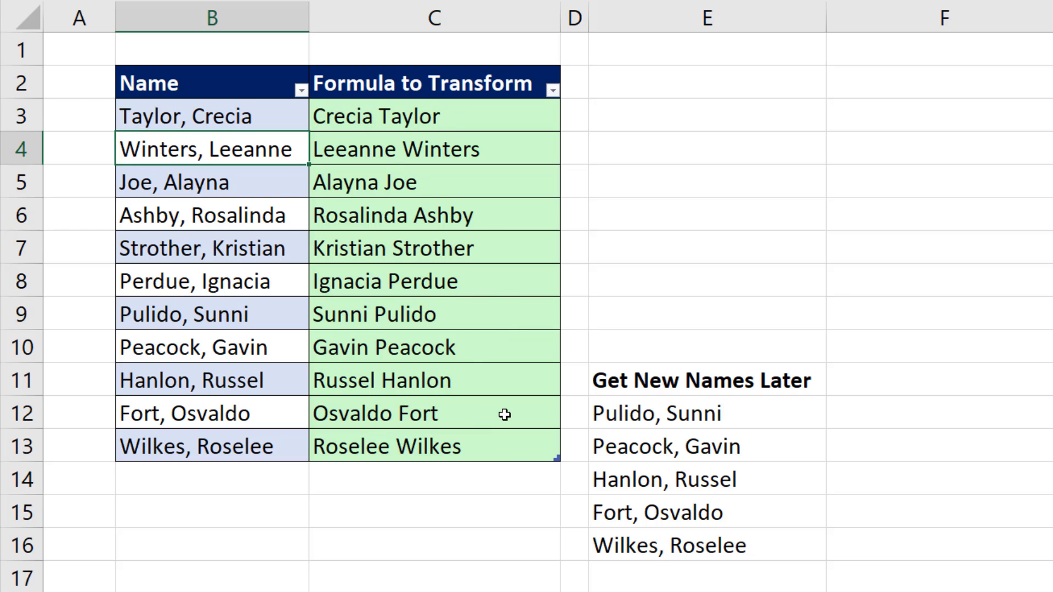